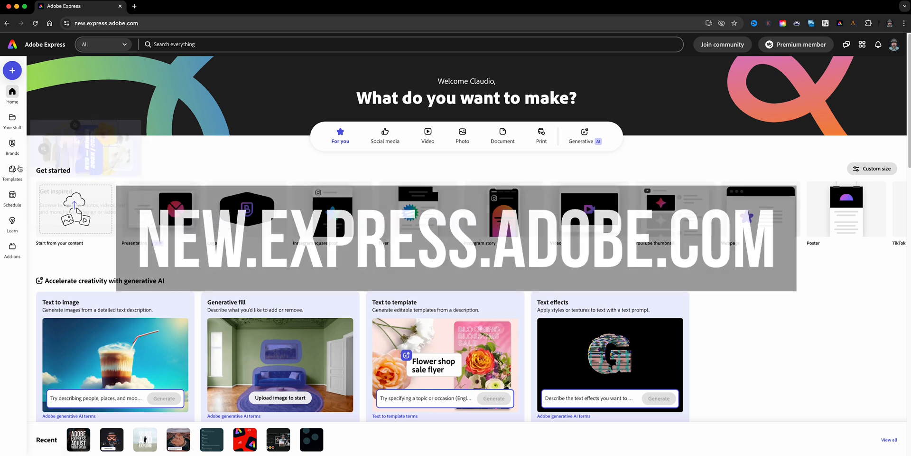
- Browse the template gallery and customize the multicolour icon-grid Instagram story highlight cover
click(11, 171)
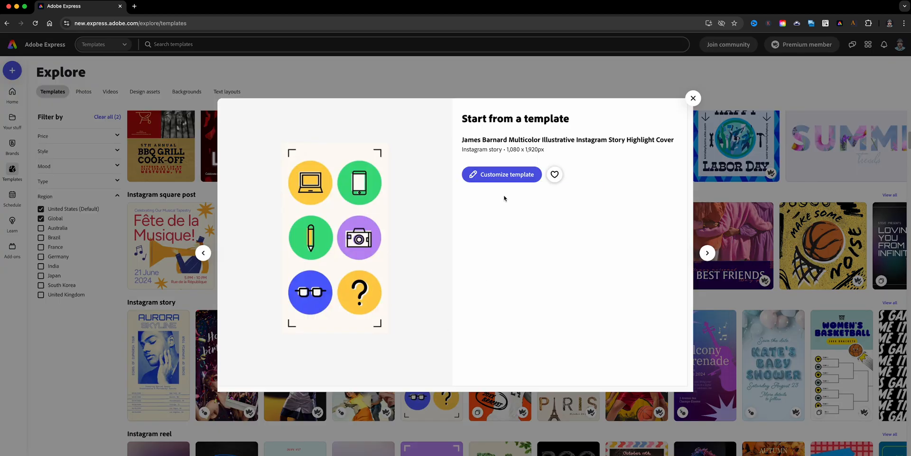
click(501, 174)
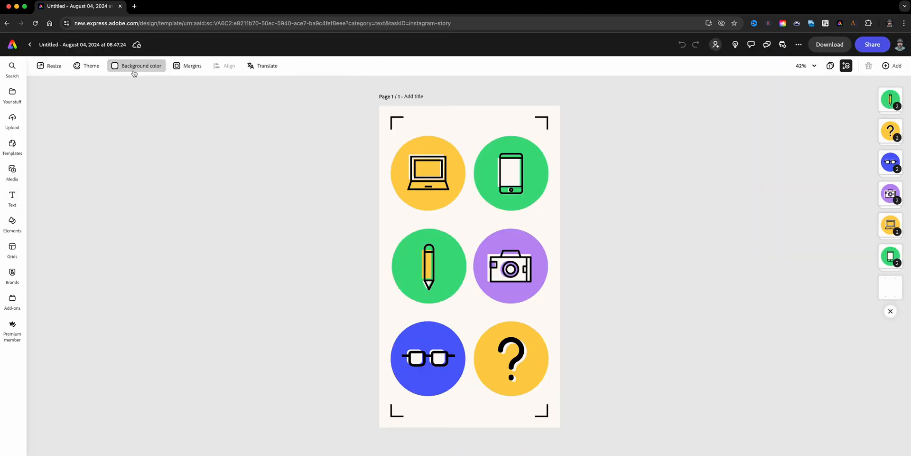
mouse_move(162, 128)
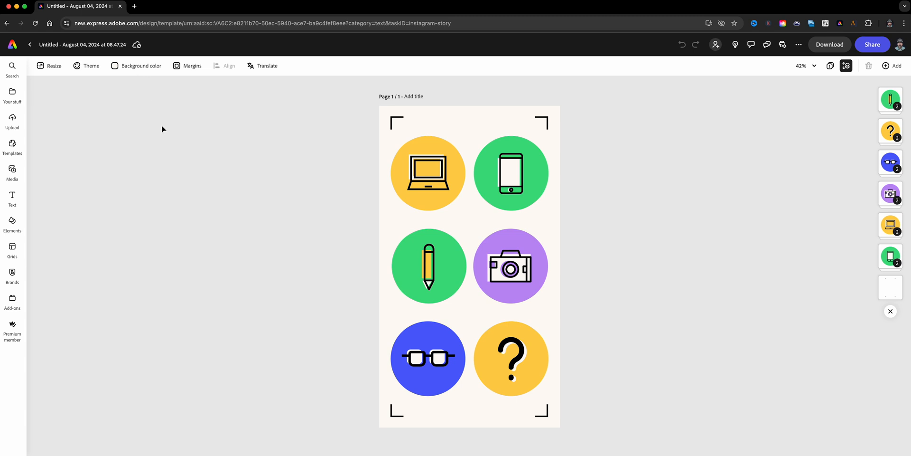
mouse_move(102, 76)
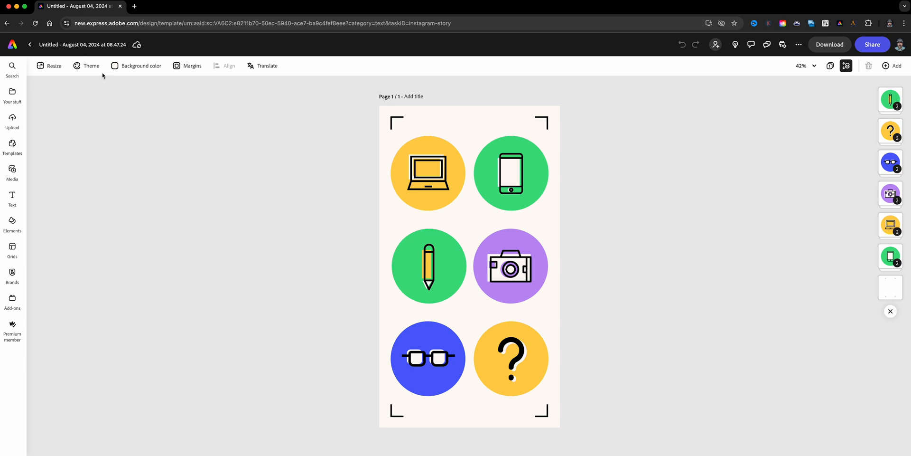
- Show the Color theme panel with its bold, classic, professional and pastel palettes
click(91, 66)
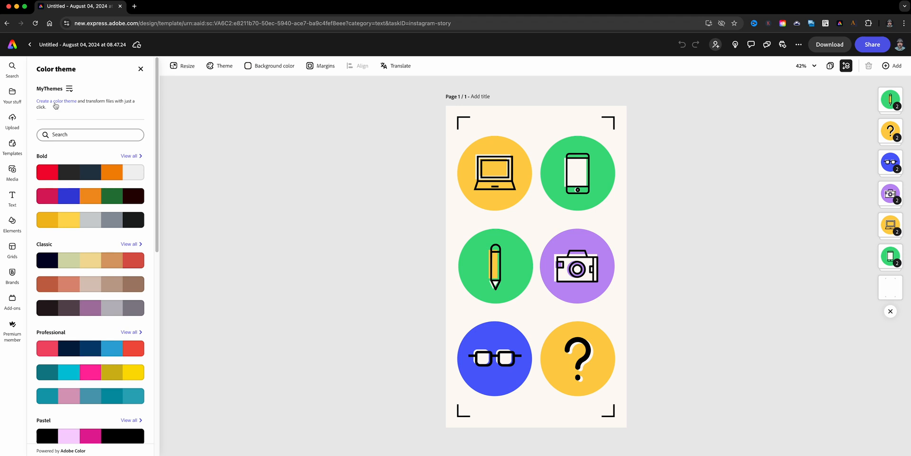
- Begin a new custom colour theme under MyThemes and name it SAMPLE
click(56, 101)
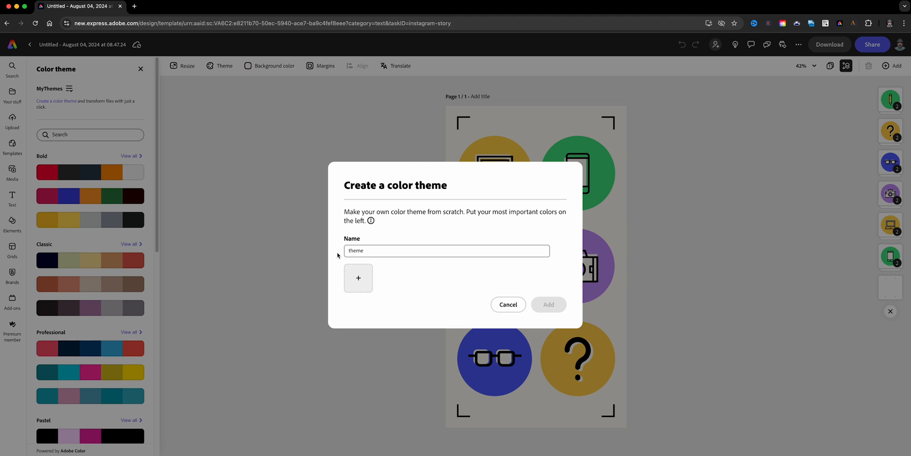
text(SAMPLE)
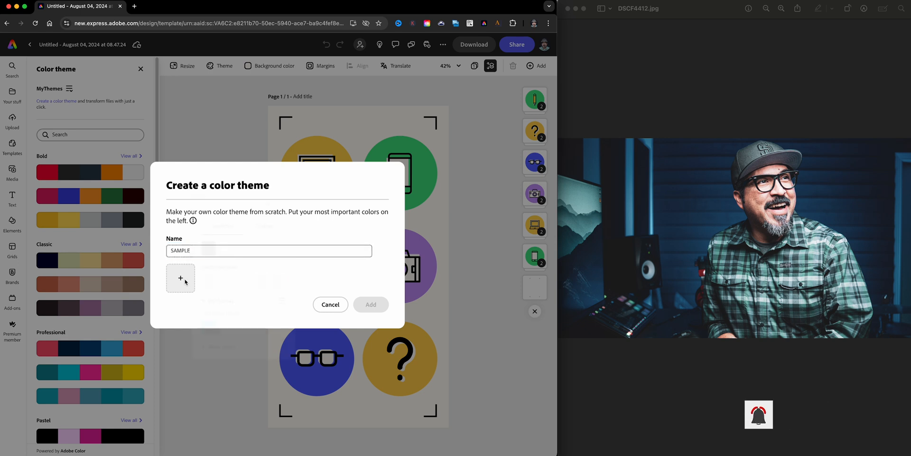
- Pick six slate-green and pale blue-grey shades from the reference photo into the SAMPLE theme
click(180, 277)
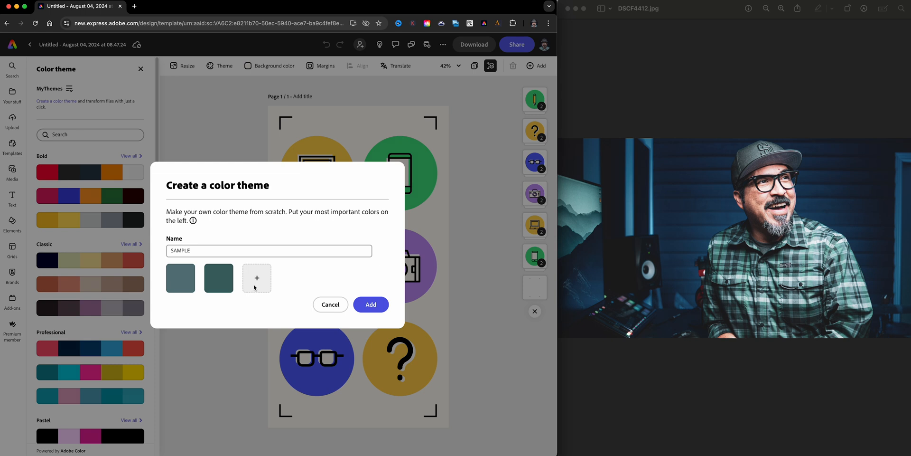
click(256, 277)
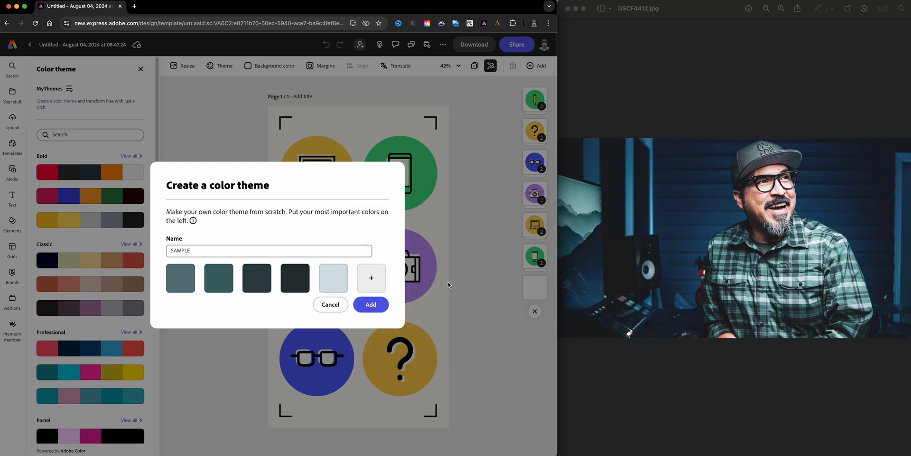
click(371, 277)
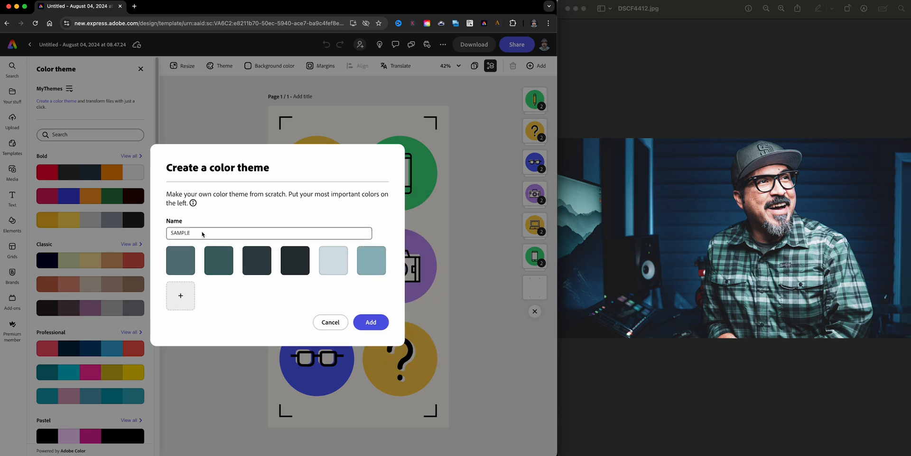
click(267, 233)
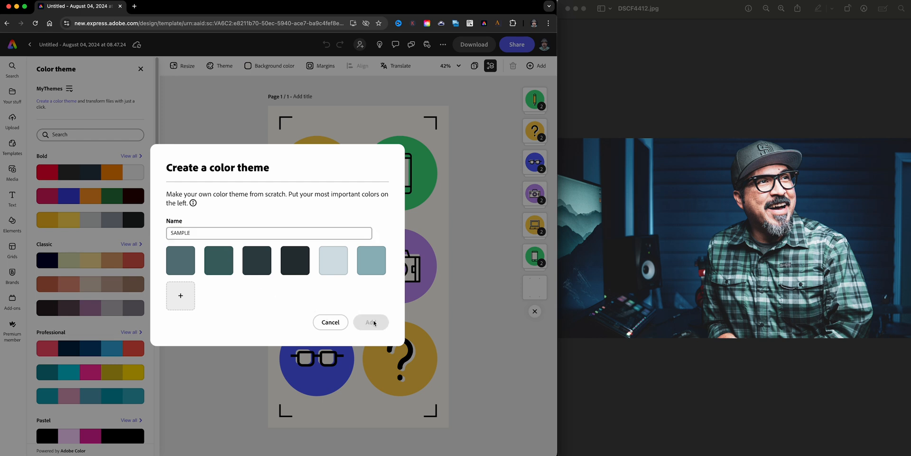
- Save SAMPLE to MyThemes, apply it to the story and shuffle the colour assignment three times
click(371, 321)
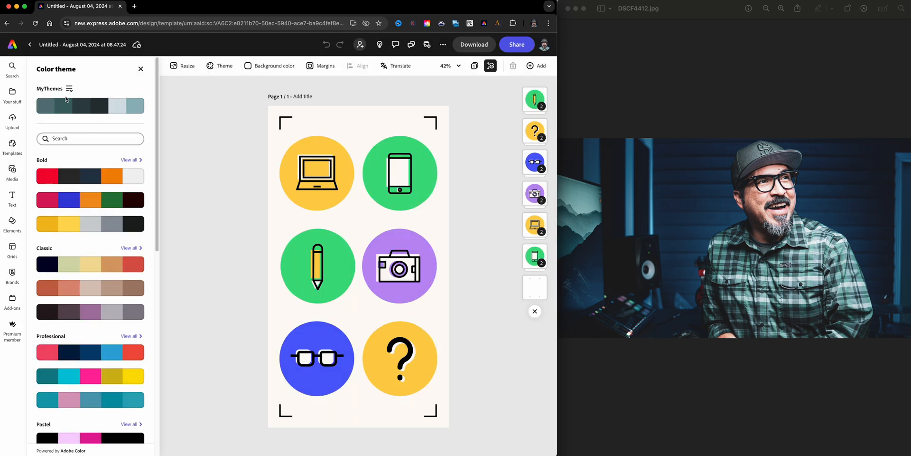
mouse_move(199, 132)
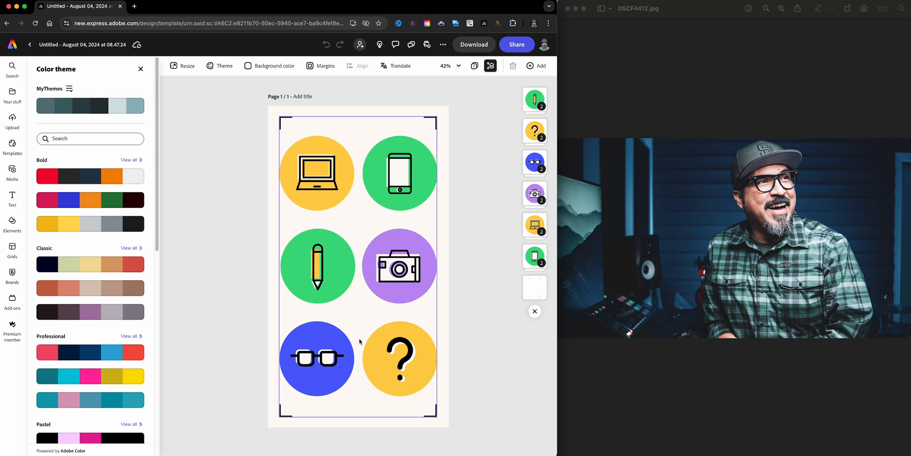
click(90, 106)
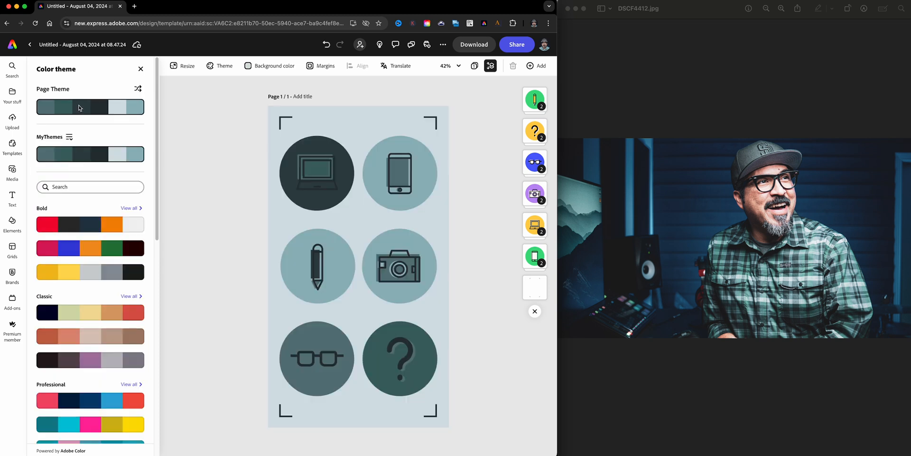
click(316, 173)
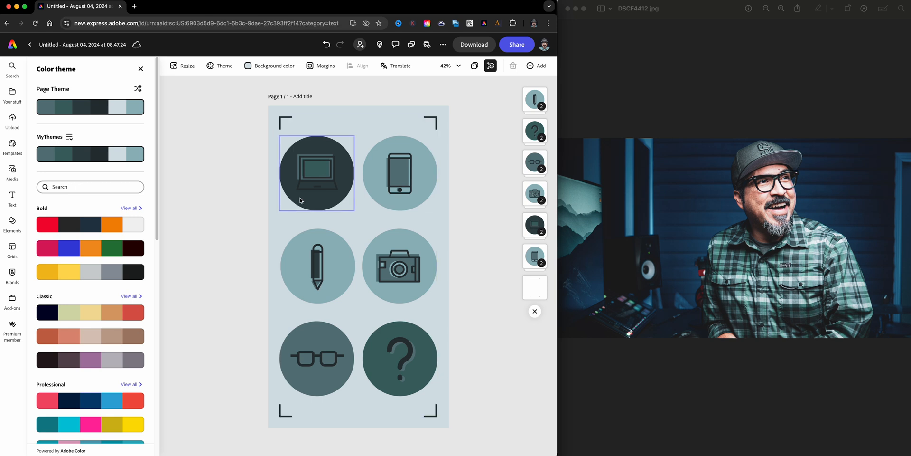
click(137, 90)
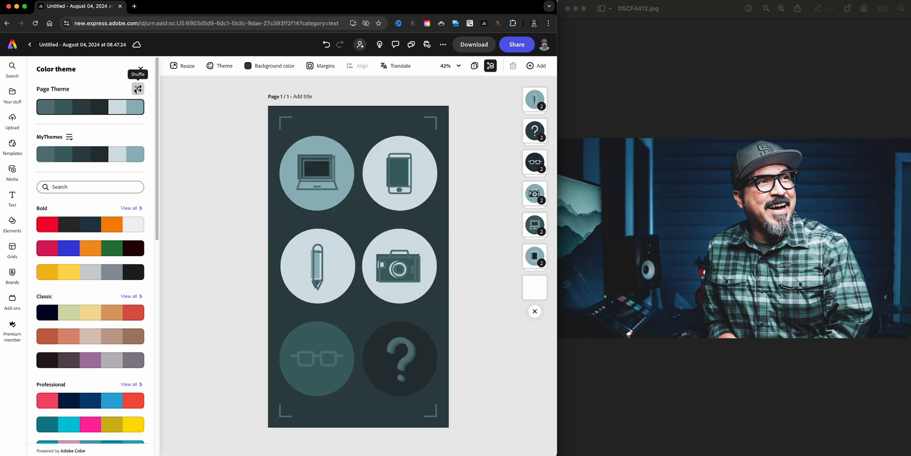
click(138, 88)
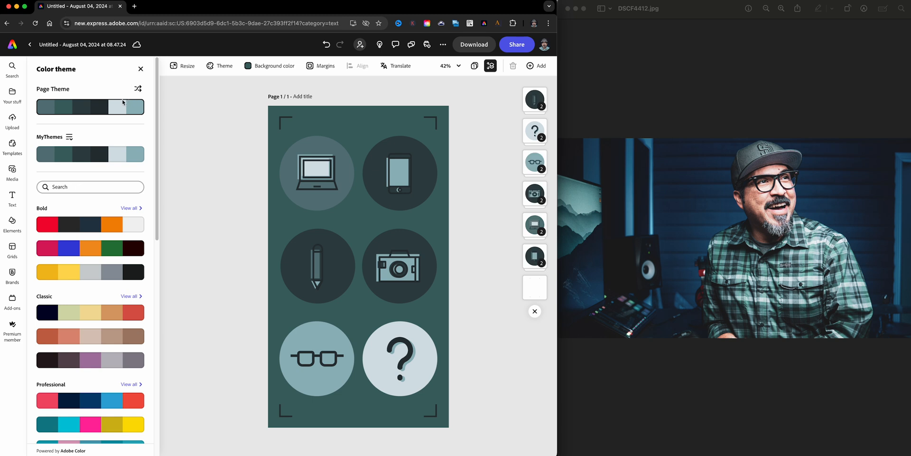
click(137, 90)
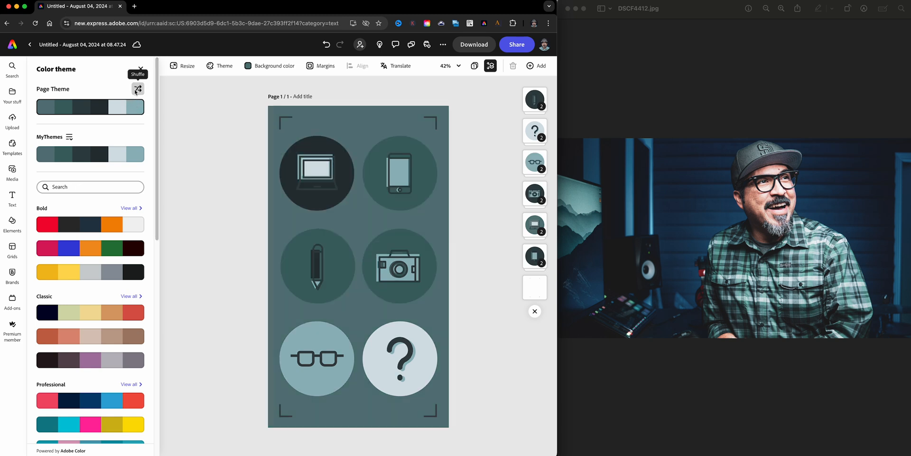
- Select the circle behind the phone icon to reach its fill and border settings
click(400, 173)
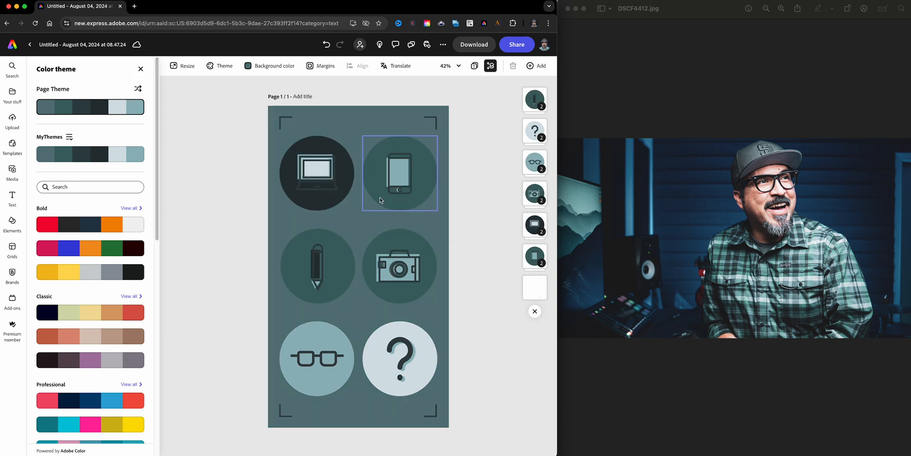
click(400, 173)
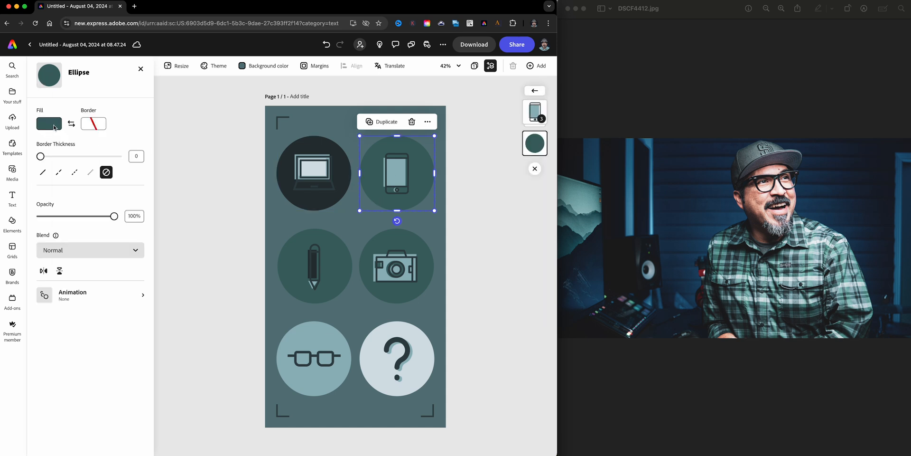
- Fill the phone icon's circle with the pale blue-grey swatch from the SAMPLE theme
click(49, 124)
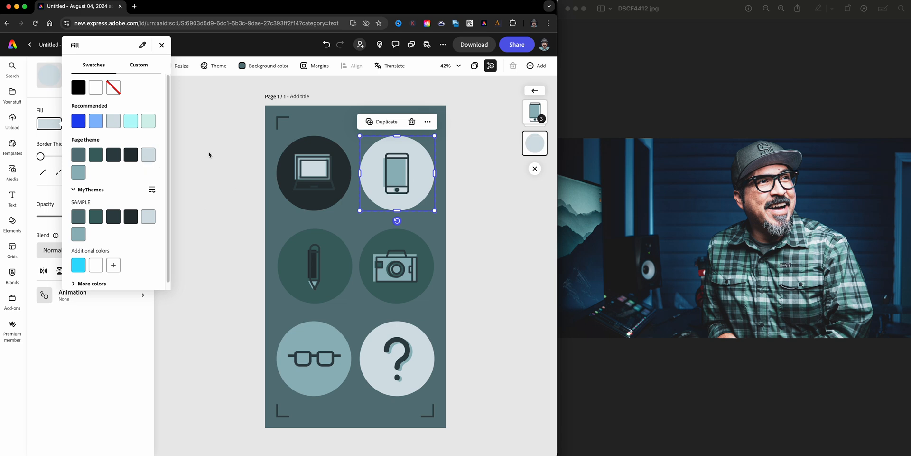
click(162, 44)
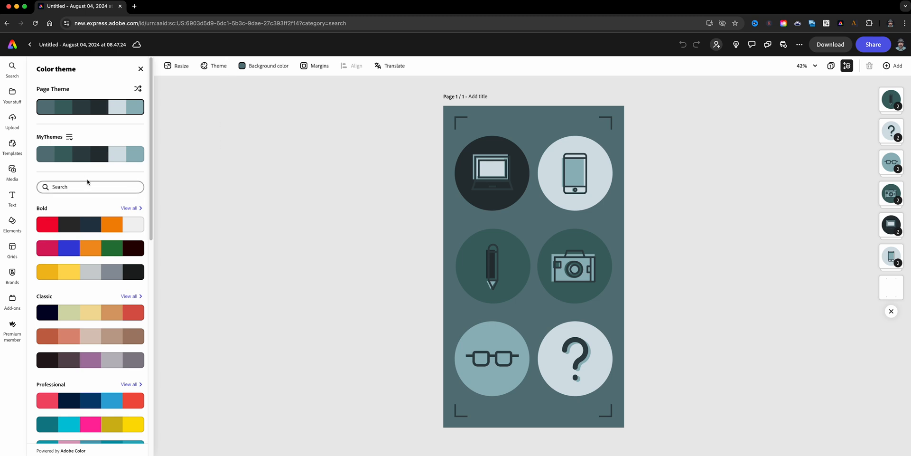
- Recolour the story with the I Am Claudius brand library palette, shuffle it into red tones, and return home
click(69, 137)
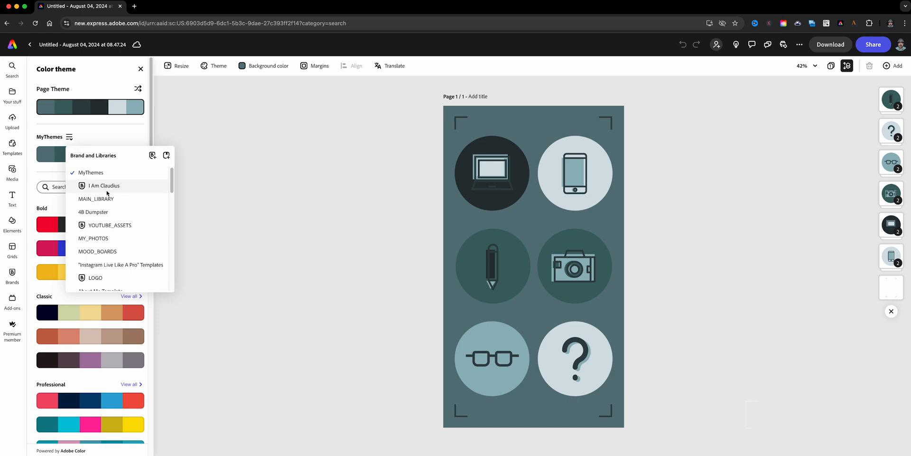
click(103, 185)
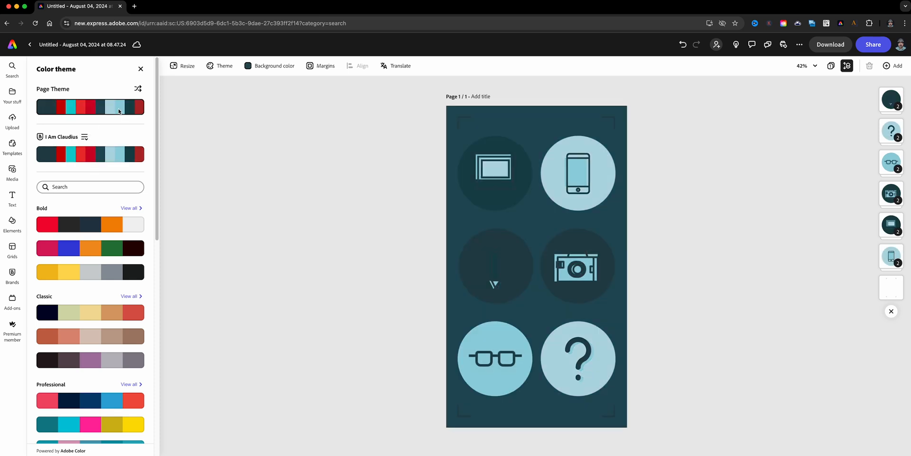
click(138, 90)
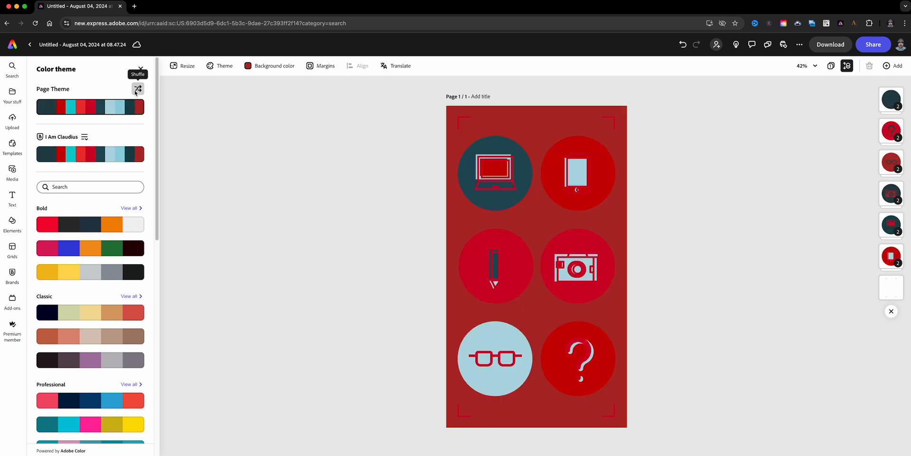
click(85, 136)
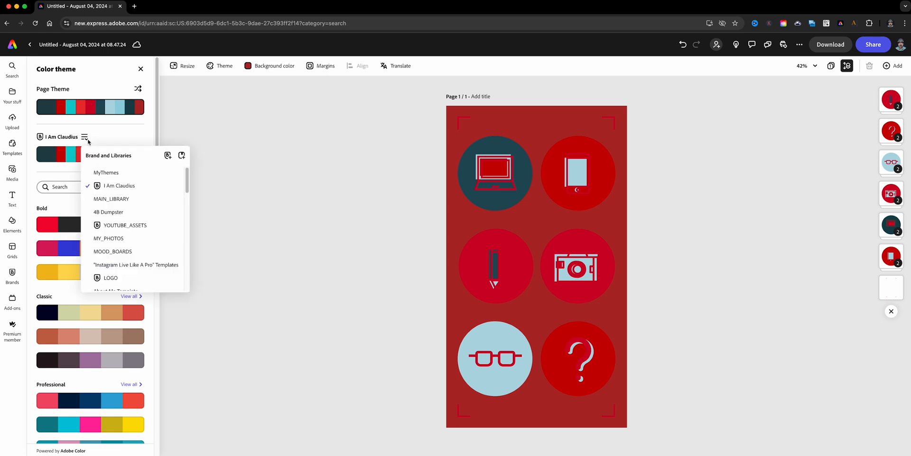
click(105, 172)
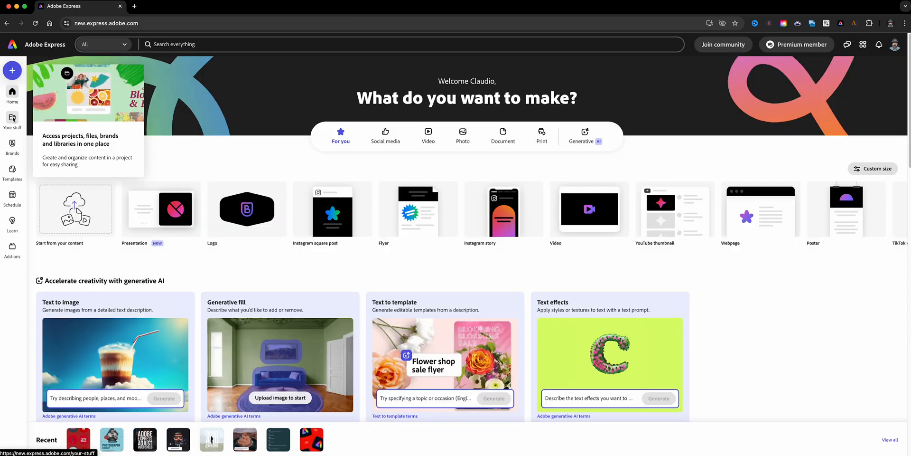
- Go to Your stuff > Libraries > MyThemes, peek at the green palette's menu, and bring up the add-colour choices
click(12, 120)
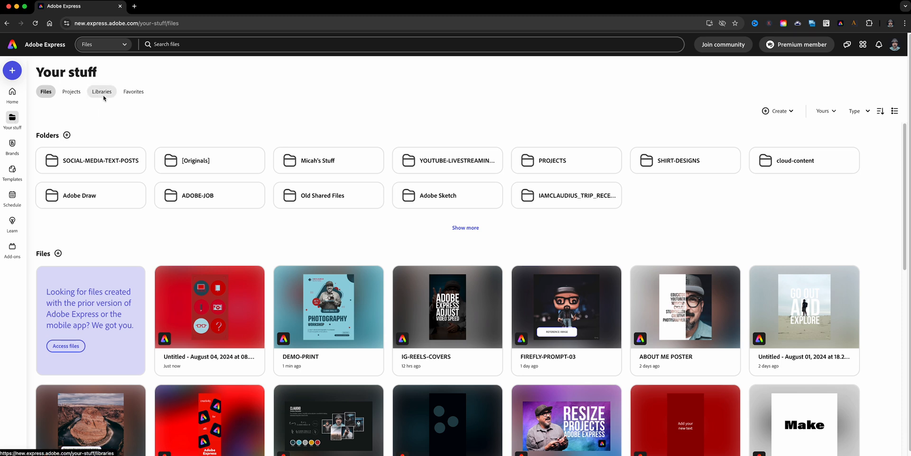
click(102, 91)
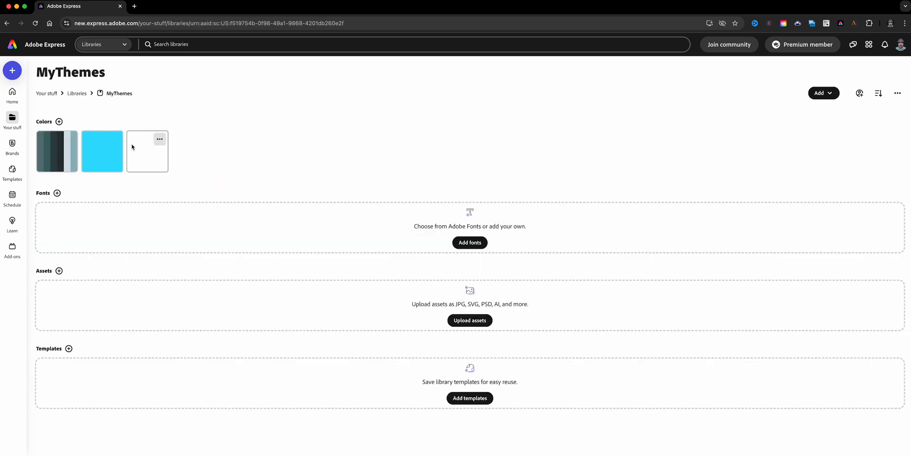
mouse_move(69, 143)
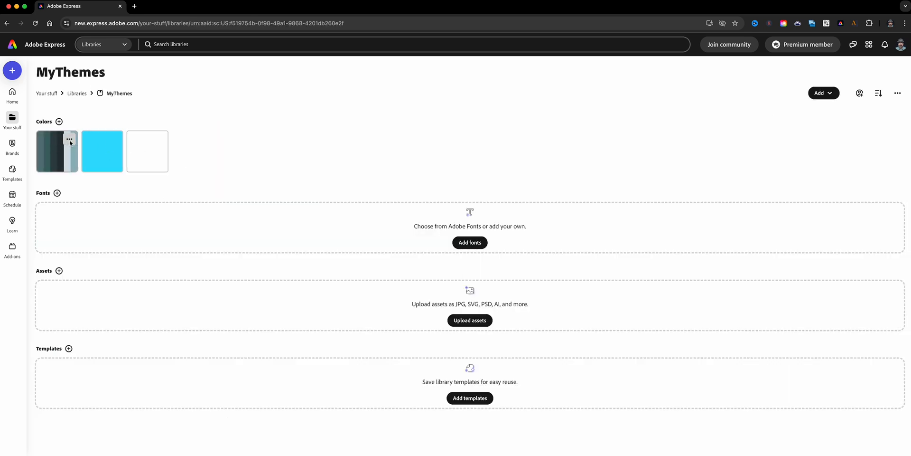
click(69, 138)
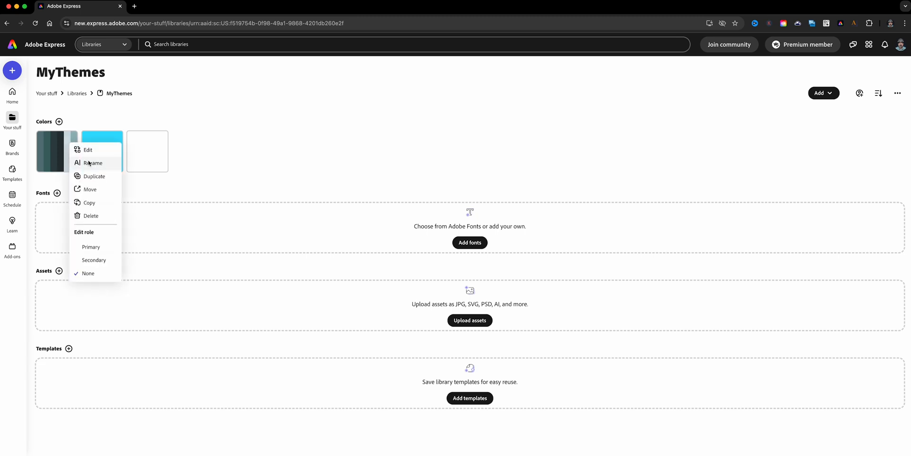
click(93, 162)
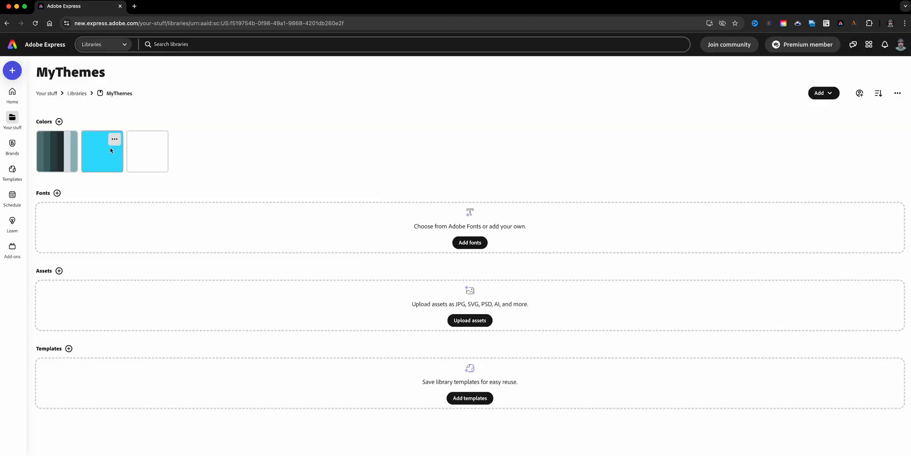
click(115, 139)
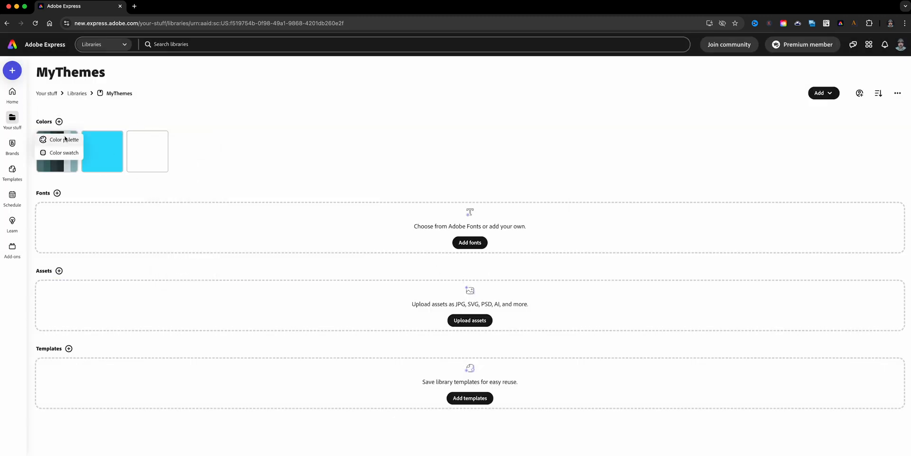
- Choose Color palette to begin a new colour theme inside the MyThemes library
click(63, 140)
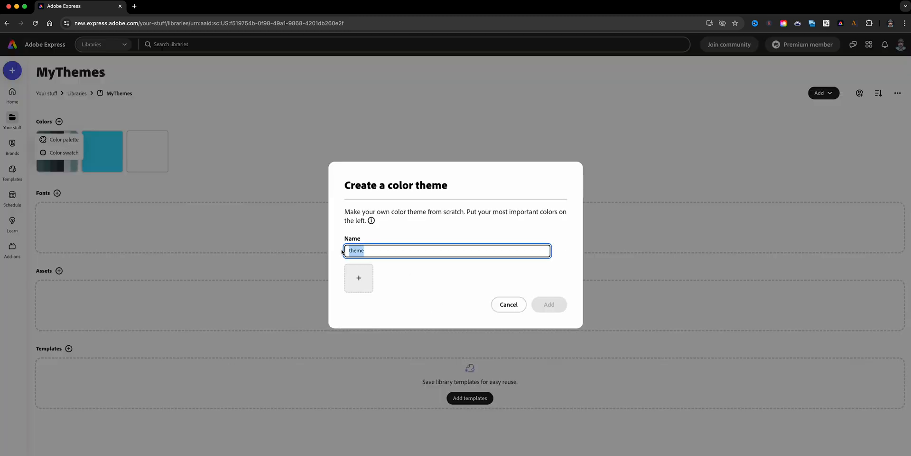
mouse_move(466, 272)
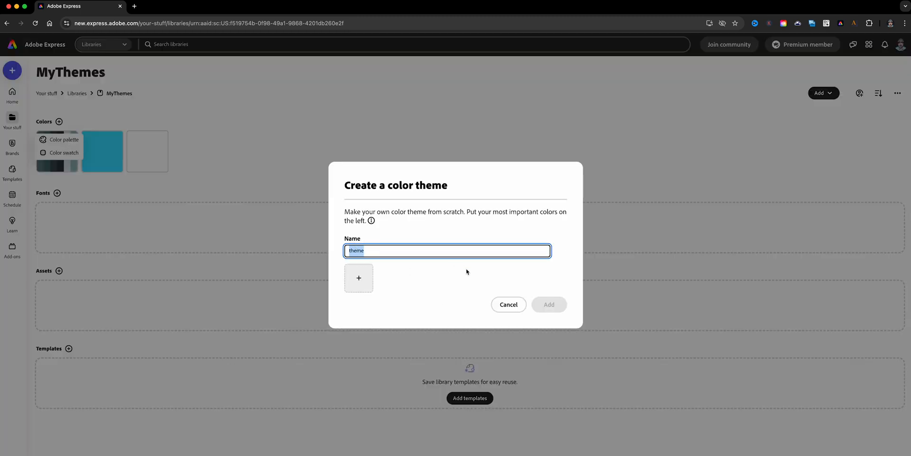
mouse_move(301, 233)
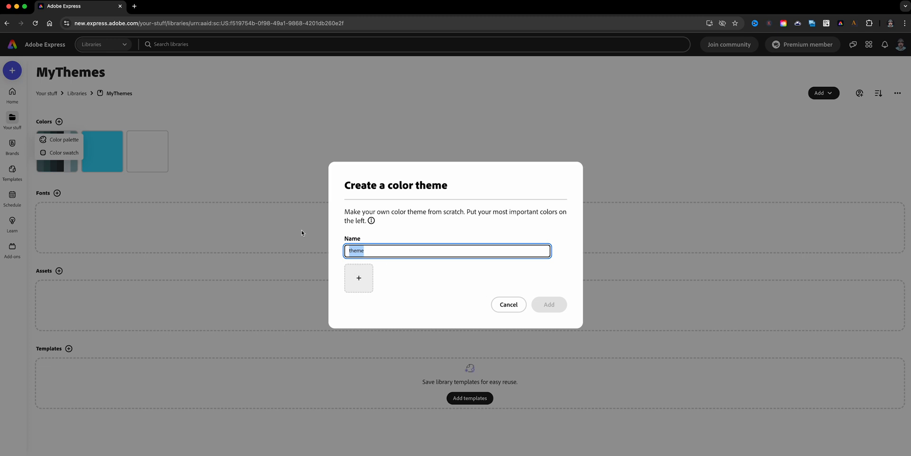